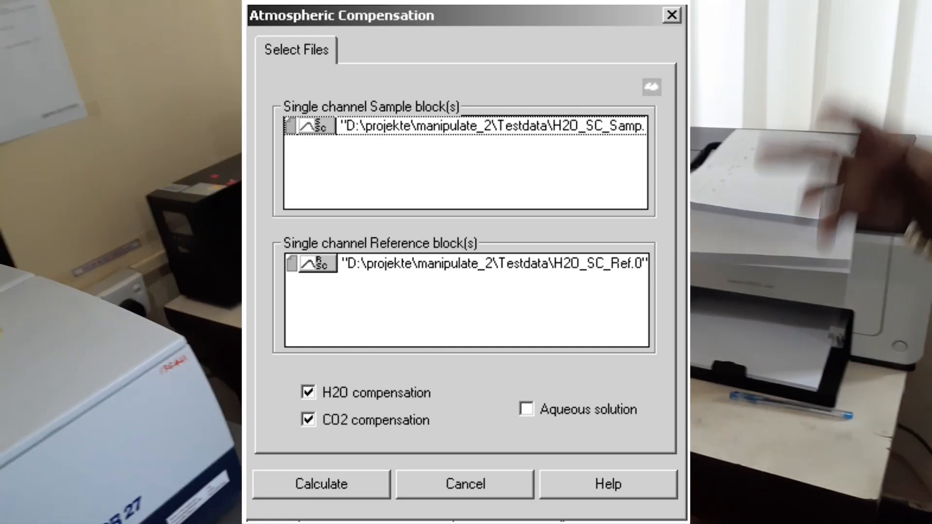
# Run Calculate with H2O and CO2 compensation checked to produce the compensated polystyrene spectrum.
pyautogui.click(320, 484)
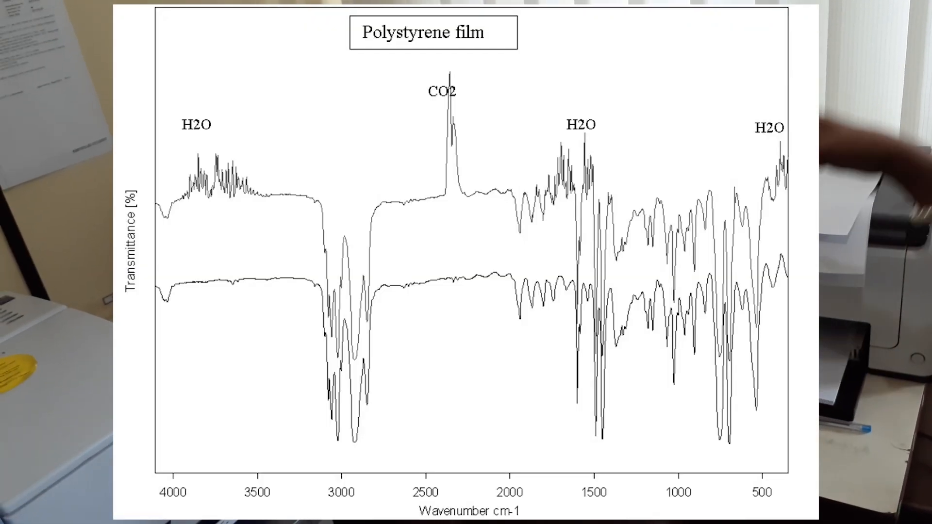